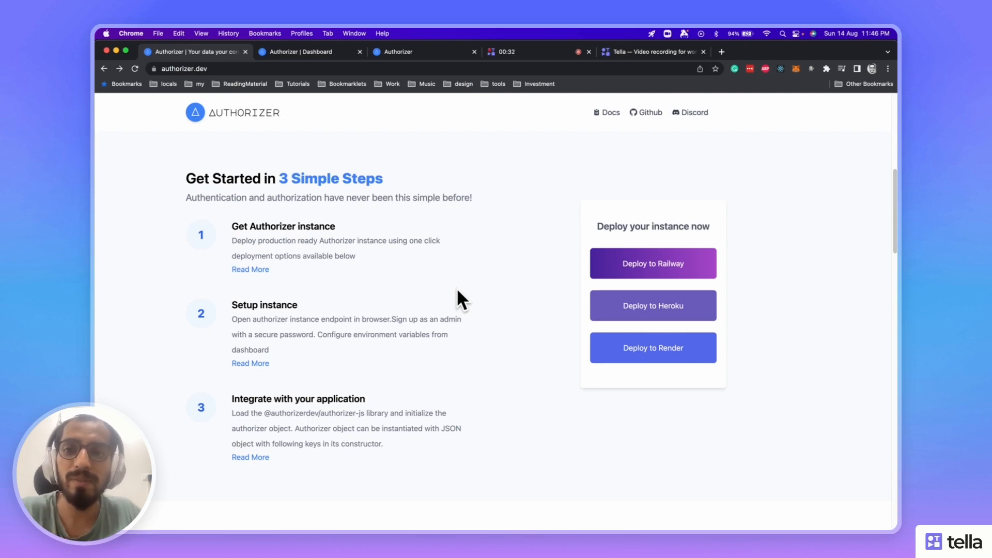
- Scroll the authorizer.dev landing page down to the features grid, then switch to the admin dashboard
scroll("down", 3)
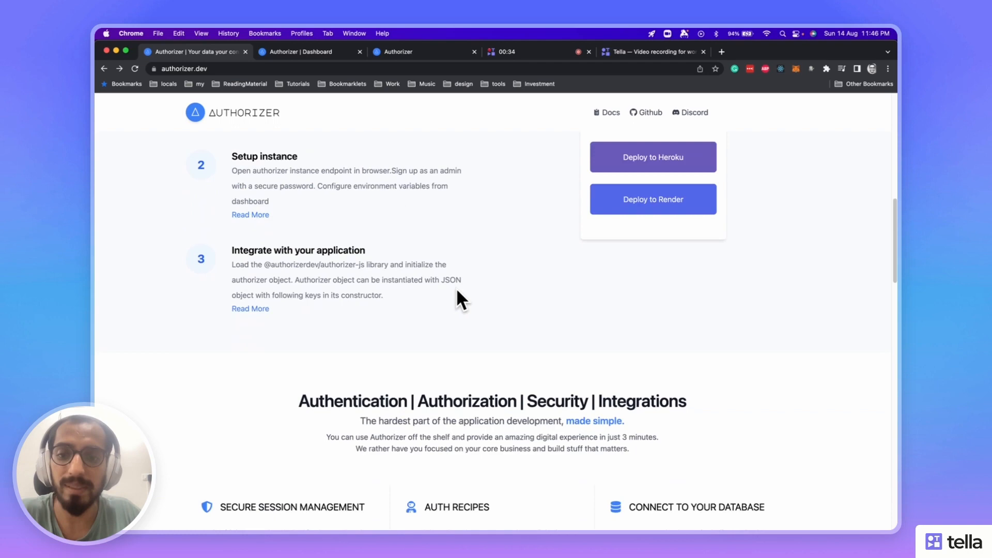
scroll("down", 3)
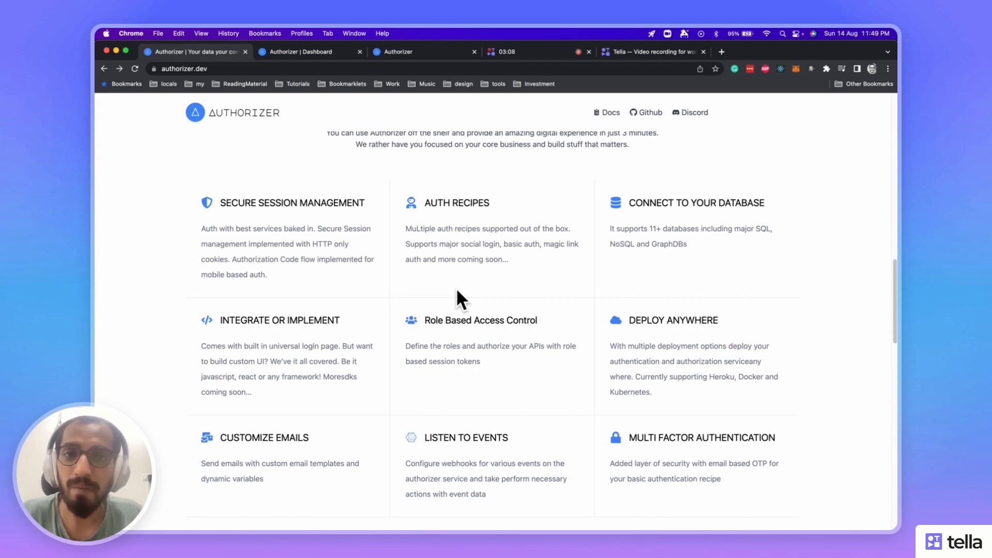
left_click(308, 52)
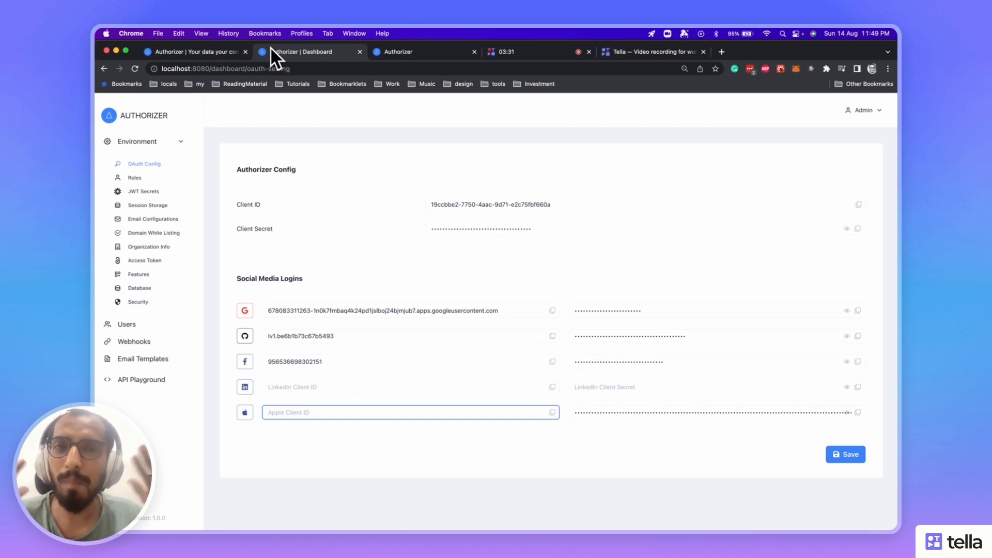
mouse_move(277, 137)
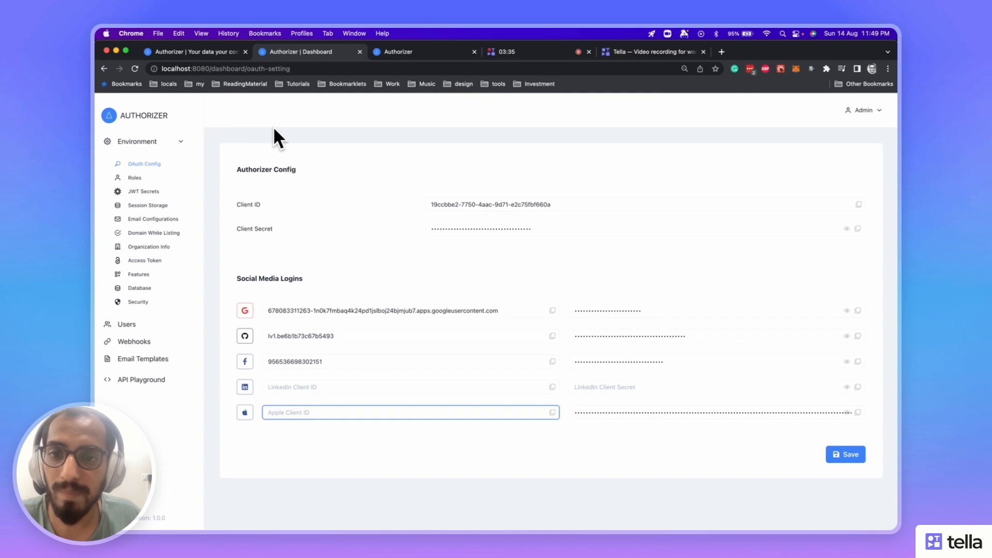
- View the Roles settings, then the JWT Secrets configuration with its RS256 keys
left_click(134, 176)
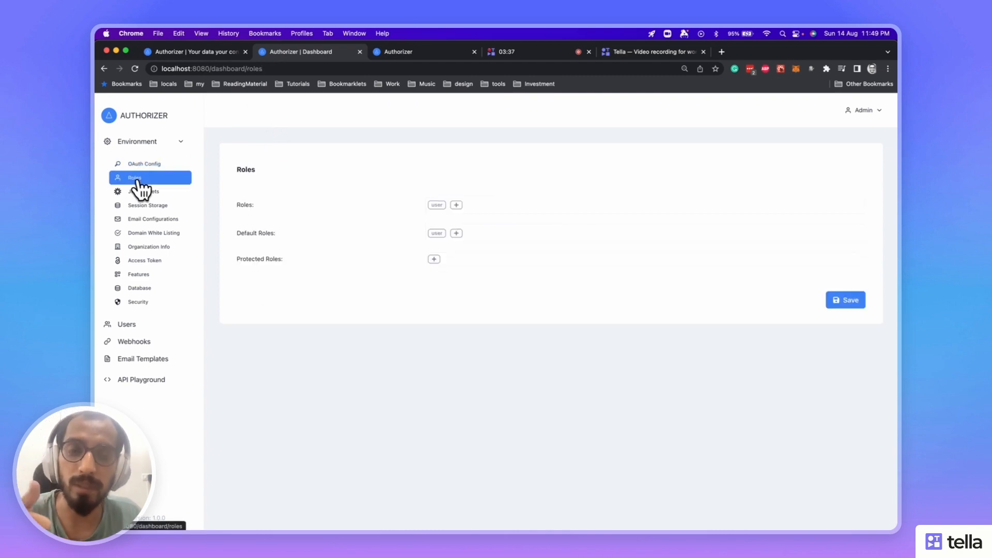
left_click(143, 191)
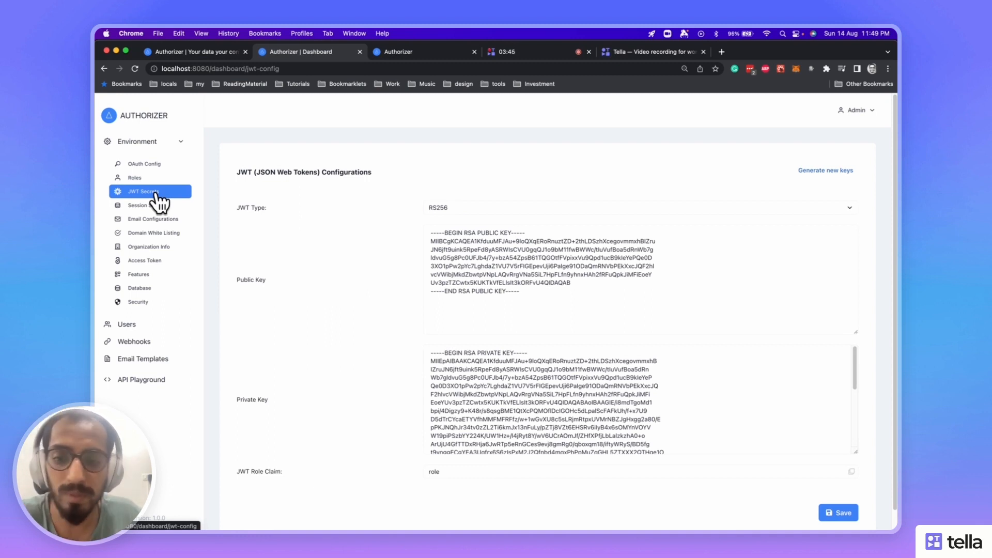
- View the Session Storage settings and the SMTP Email Configurations page
left_click(148, 204)
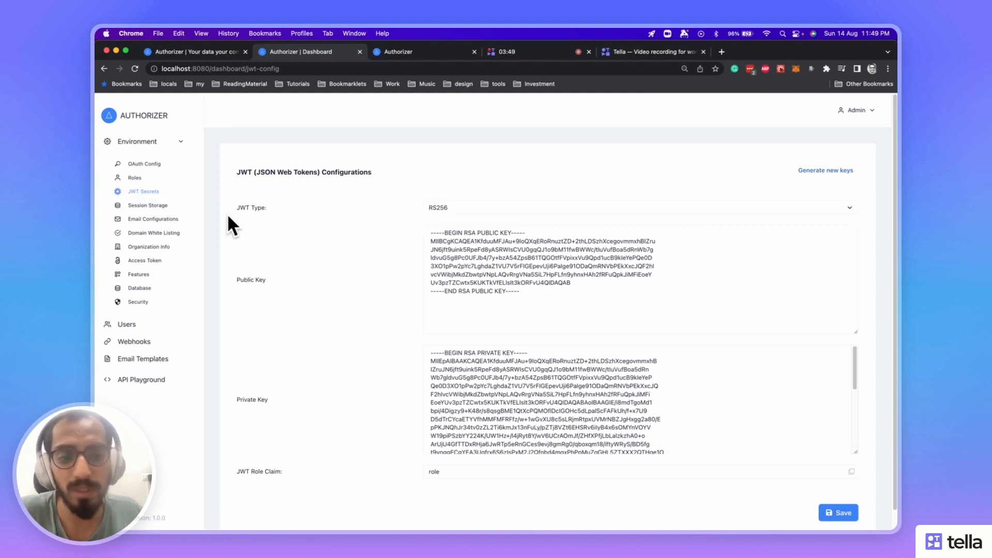
left_click(148, 205)
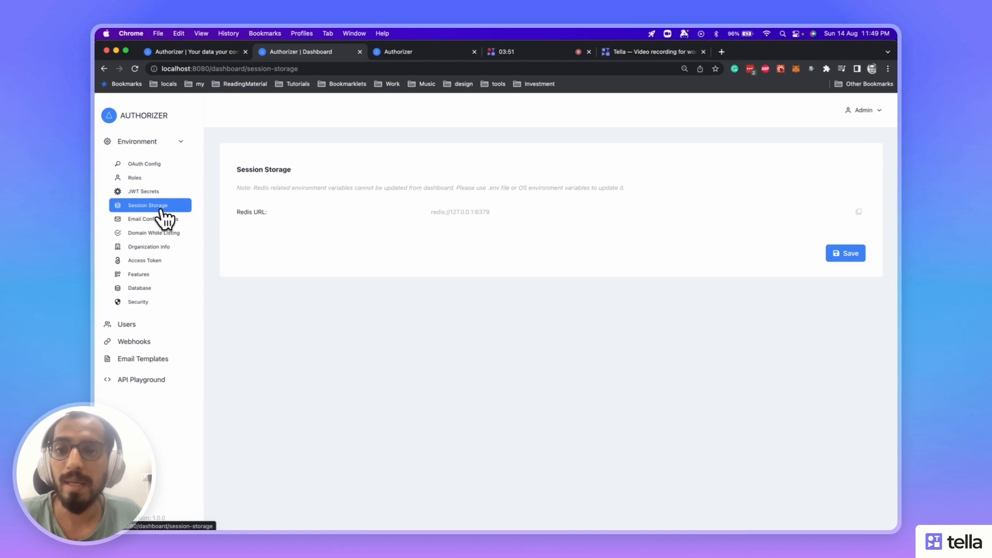
left_click(152, 219)
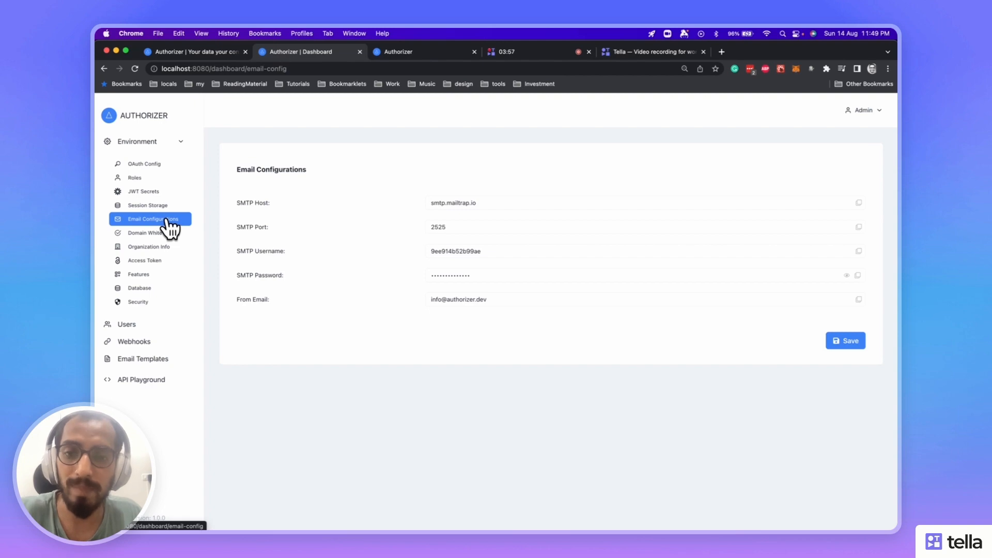
- View the Domain White Listing allowed origins, then move on to Organization Info
left_click(150, 288)
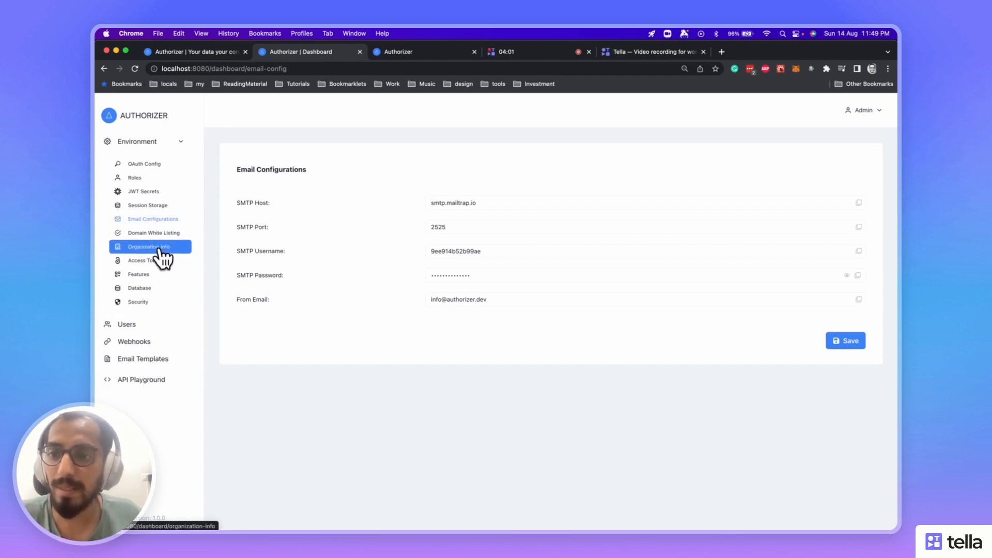
left_click(153, 232)
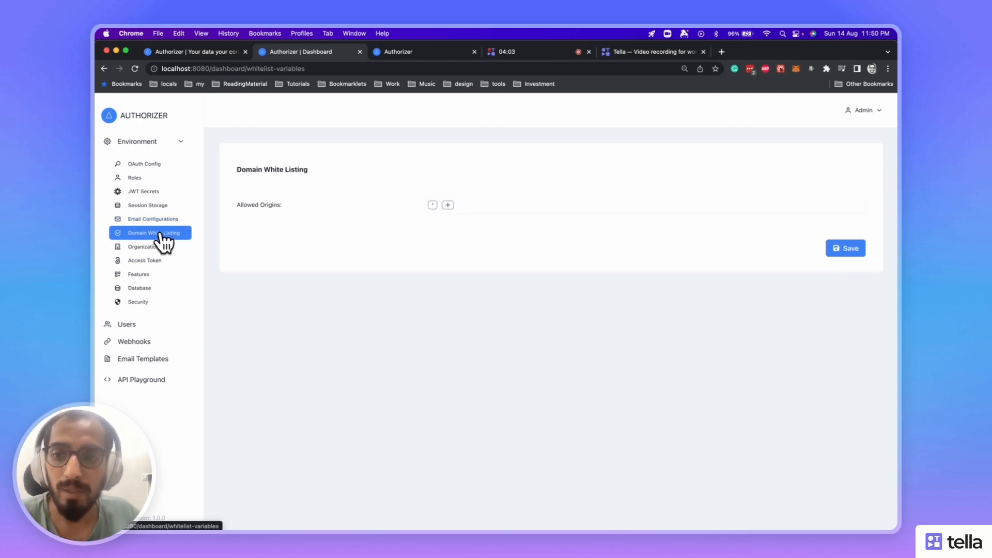
left_click(149, 246)
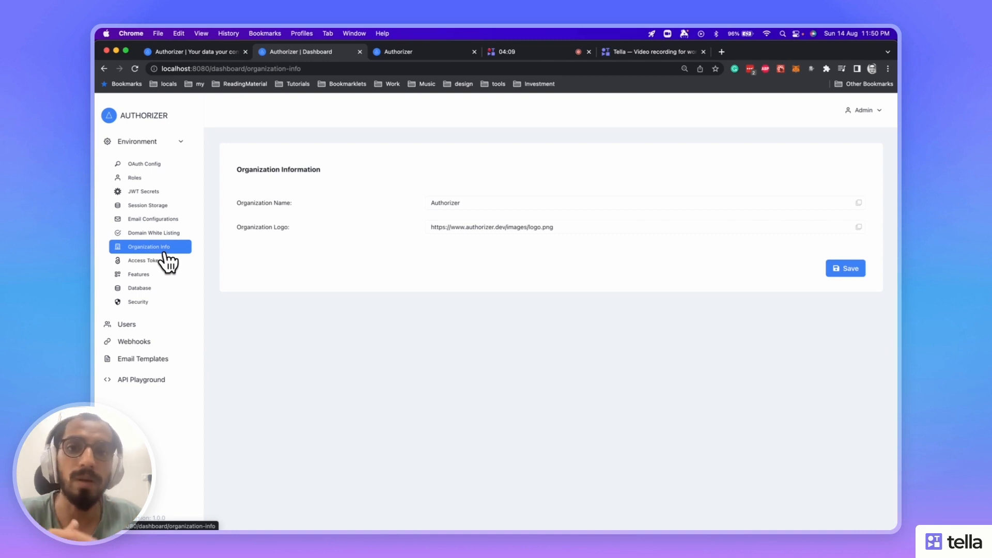
- View the Access Token and Features settings, then show the Users list with its one magic-link user
left_click(145, 260)
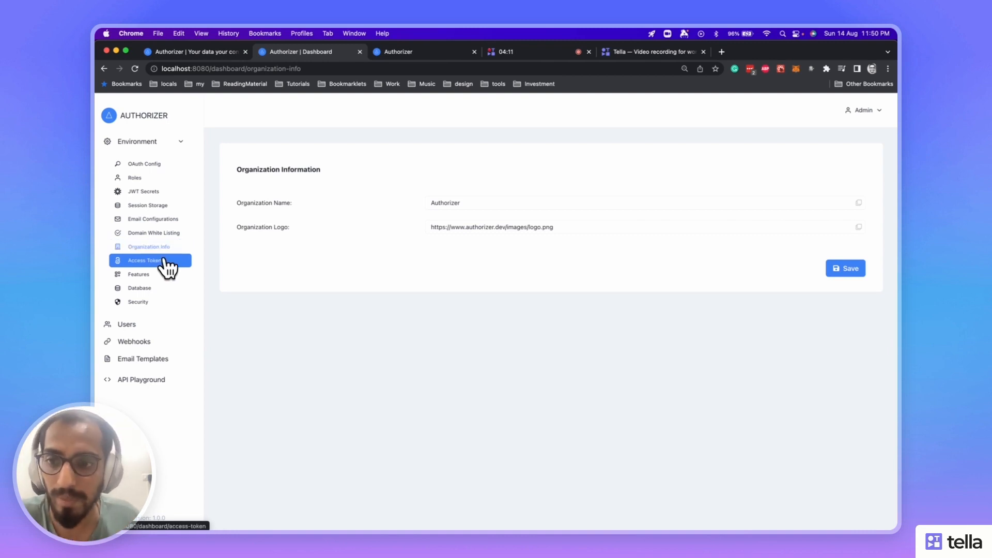
left_click(146, 261)
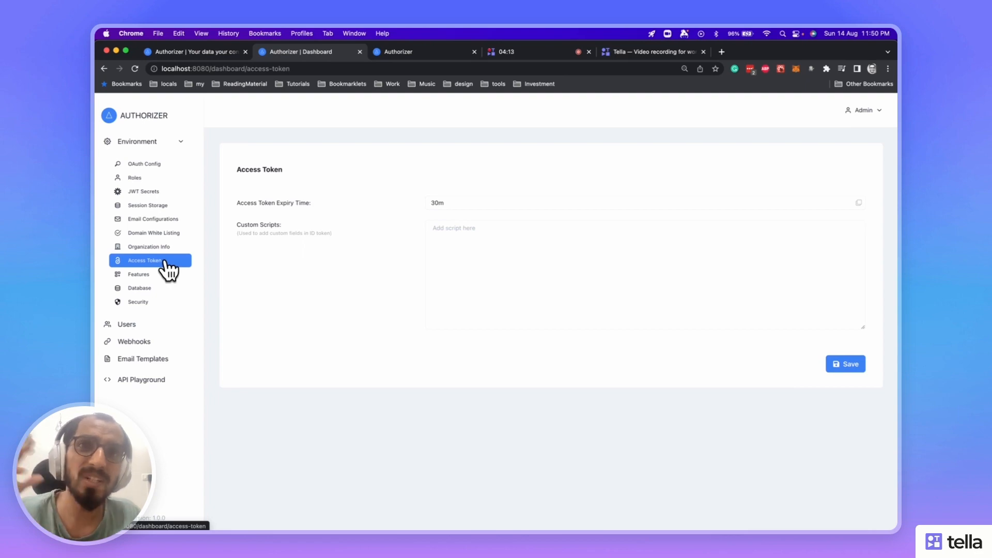
left_click(137, 274)
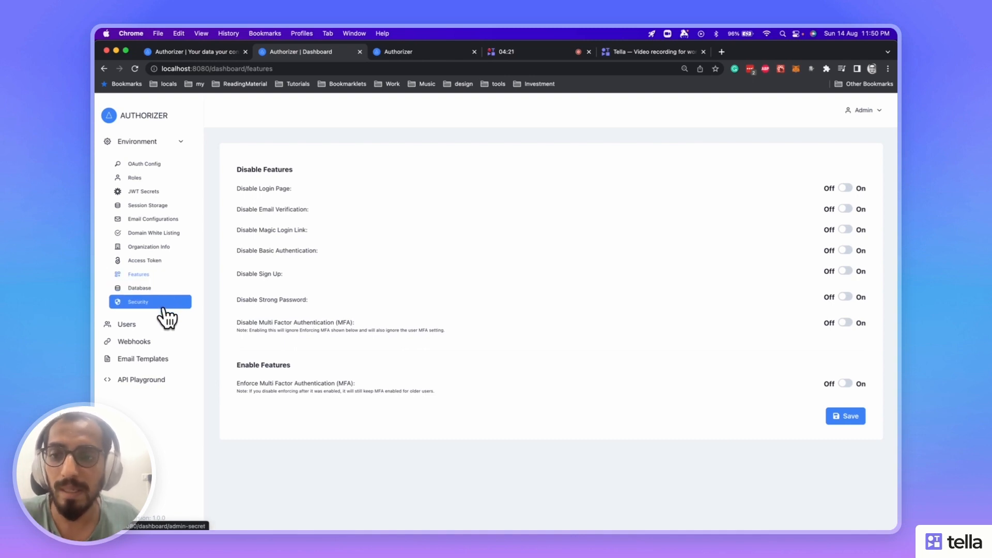
left_click(126, 323)
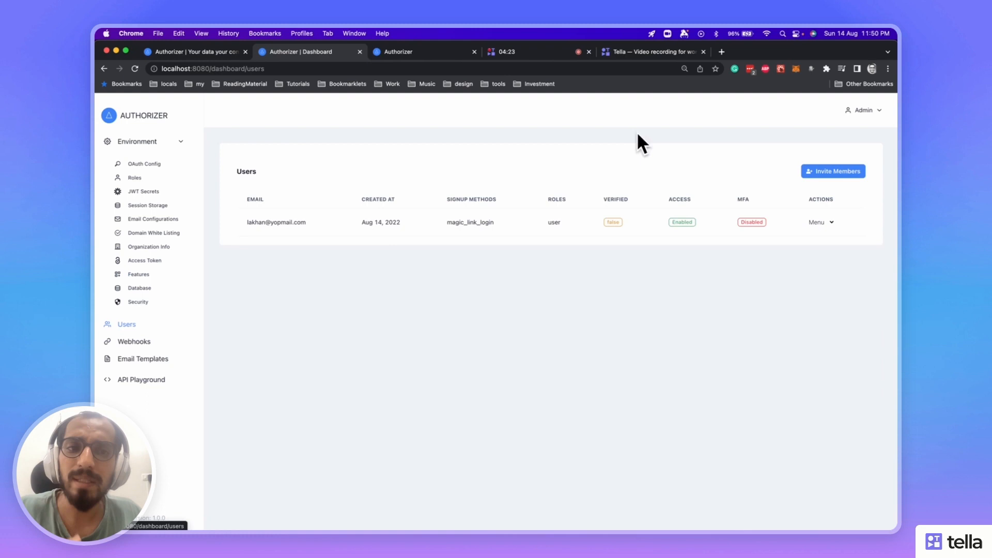
- Open and dismiss the Invite Members form, then show the Webhooks list with the user.login webhook
left_click(833, 171)
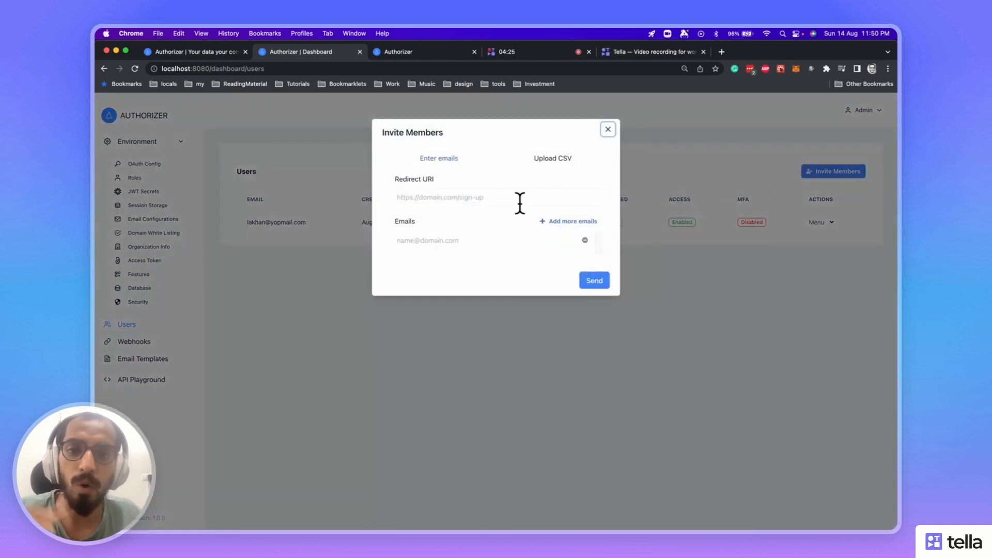
mouse_move(185, 265)
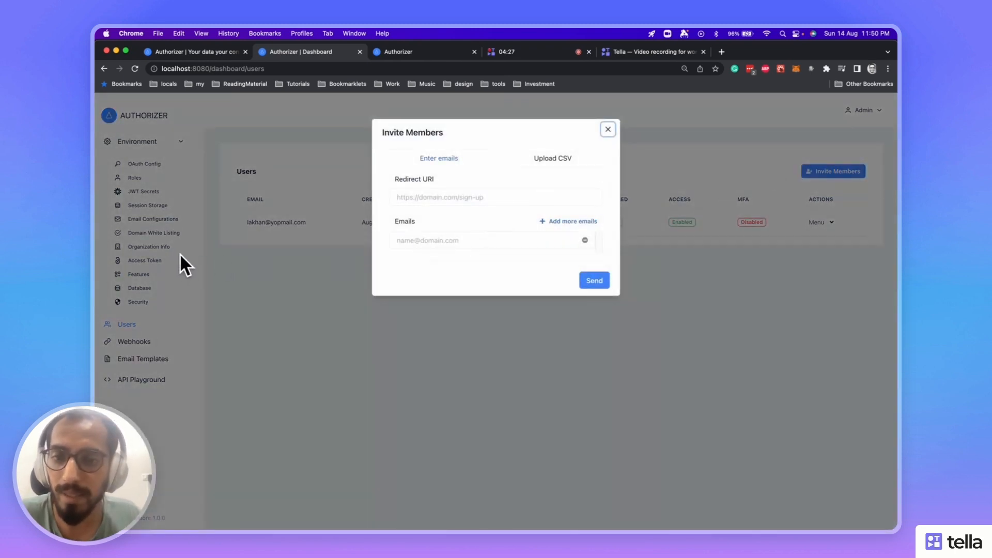
left_click(607, 129)
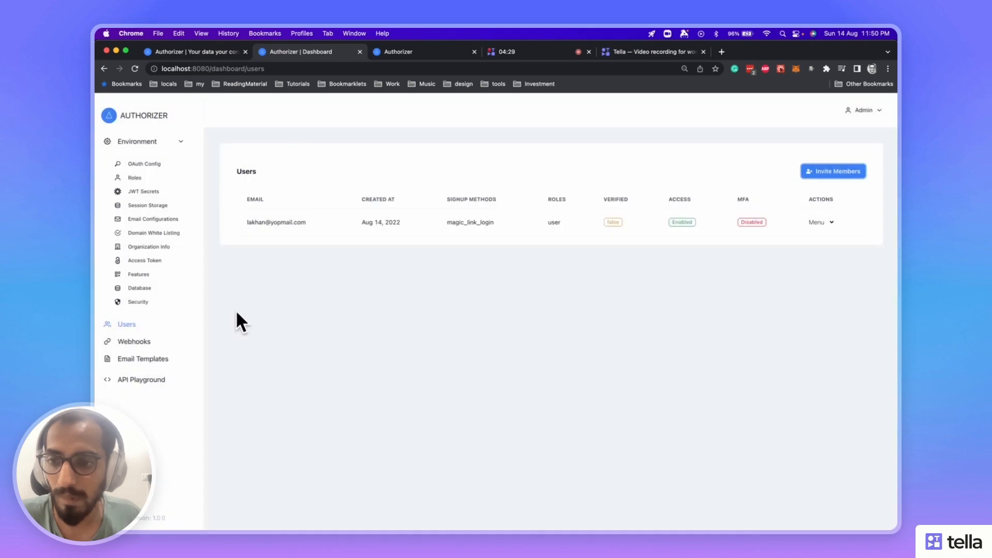
left_click(133, 341)
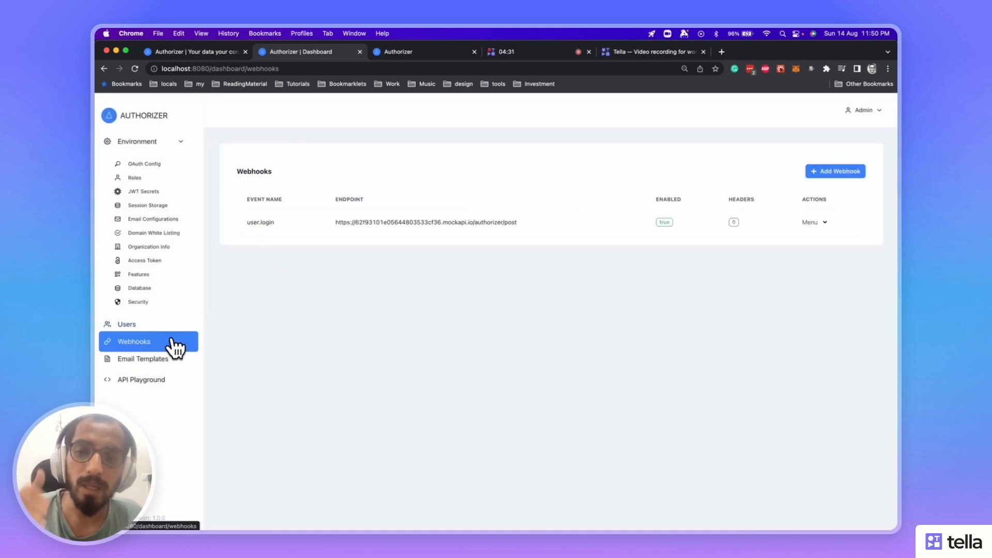
mouse_move(741, 197)
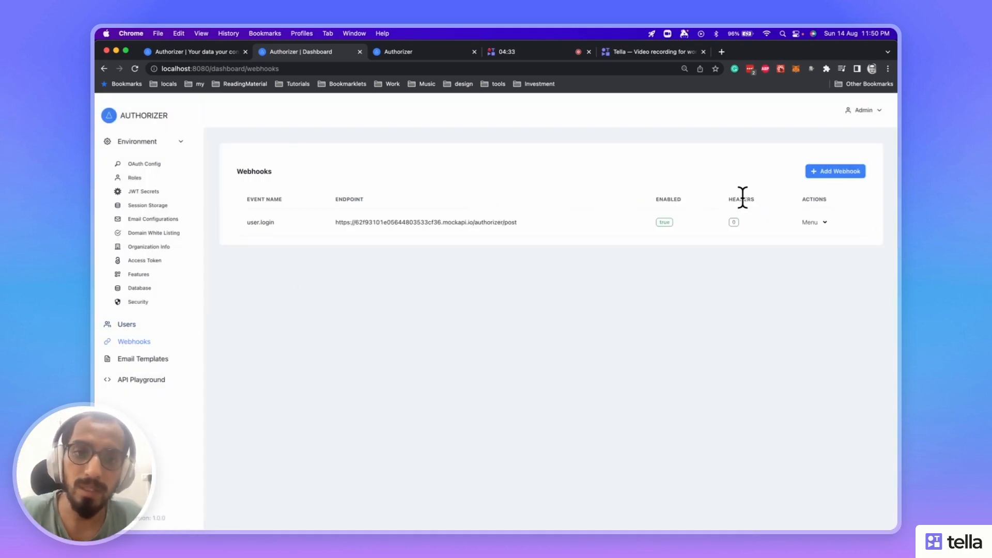
left_click(835, 171)
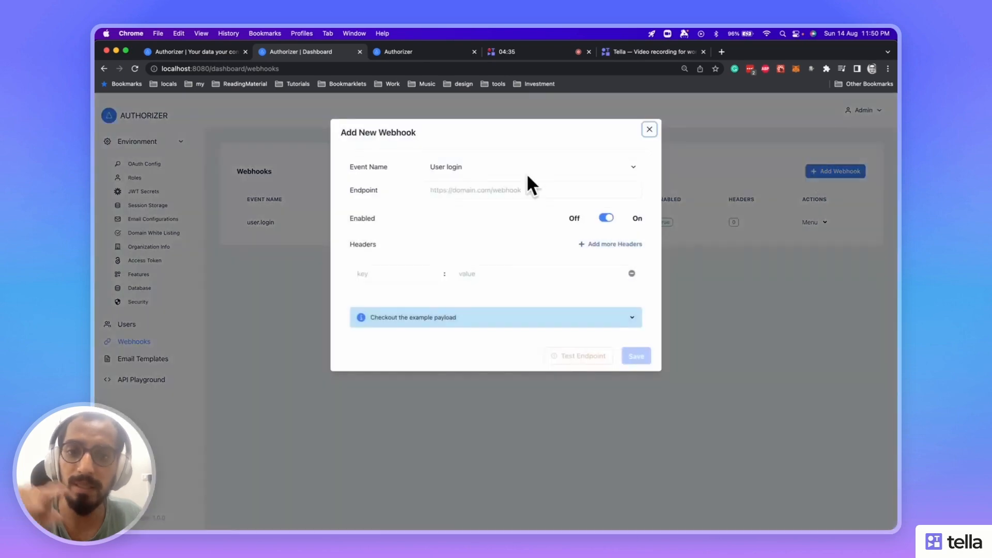
mouse_move(549, 242)
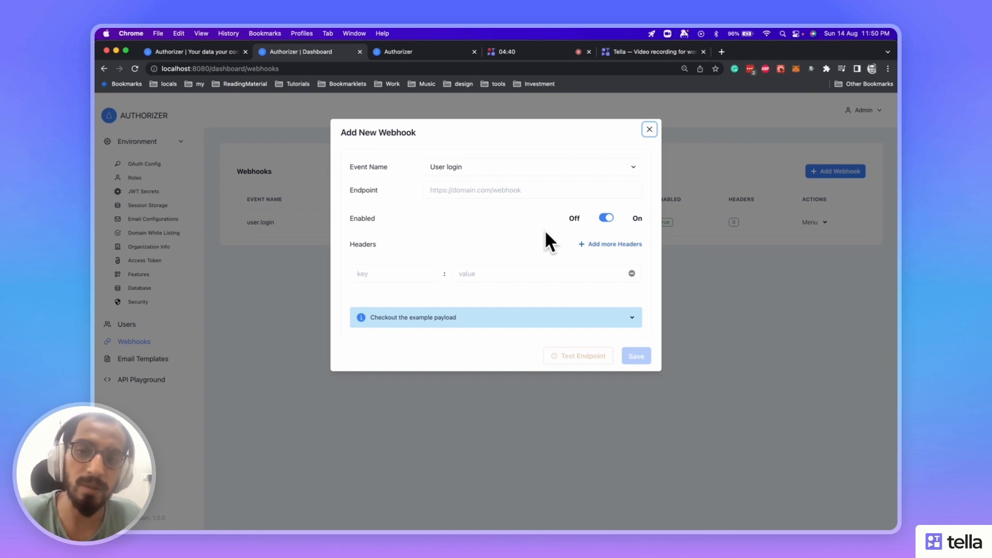
mouse_move(634, 144)
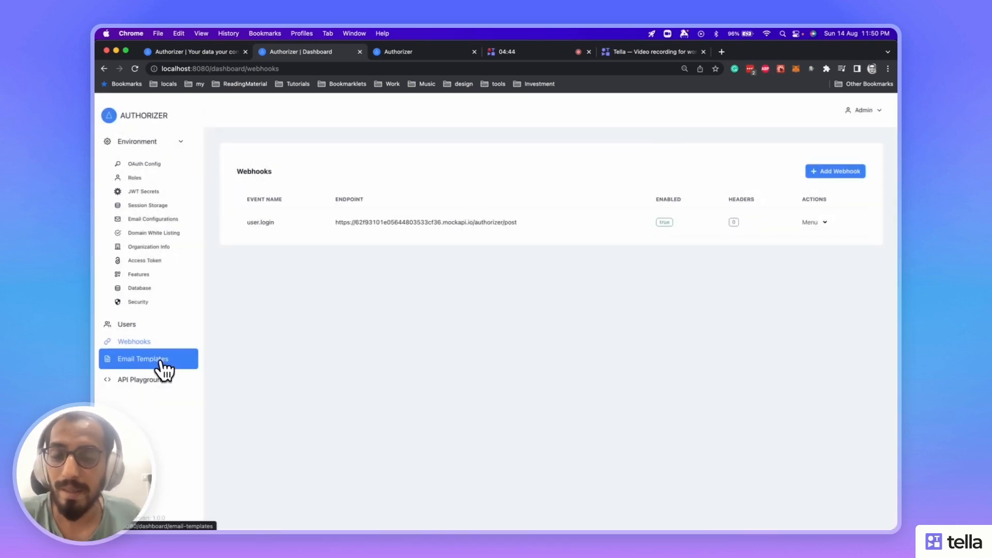
- Open the magic_link_login email template editor, view the Event Name options, and close it
left_click(143, 359)
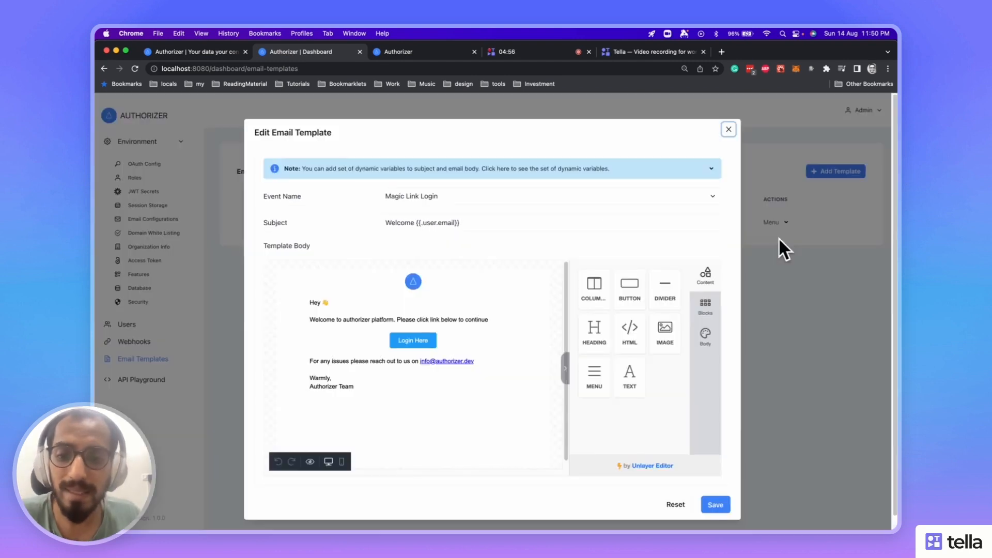
mouse_move(782, 163)
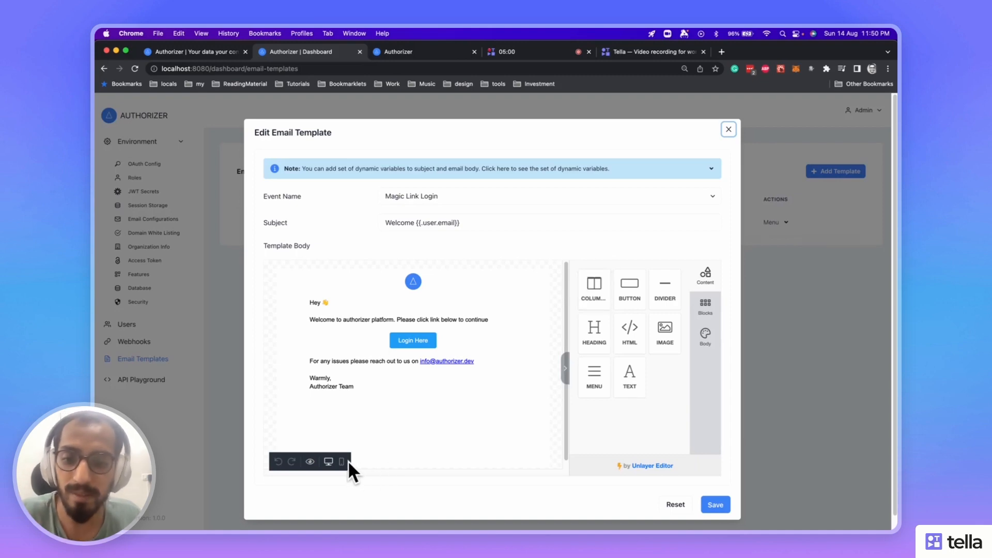
left_click(340, 461)
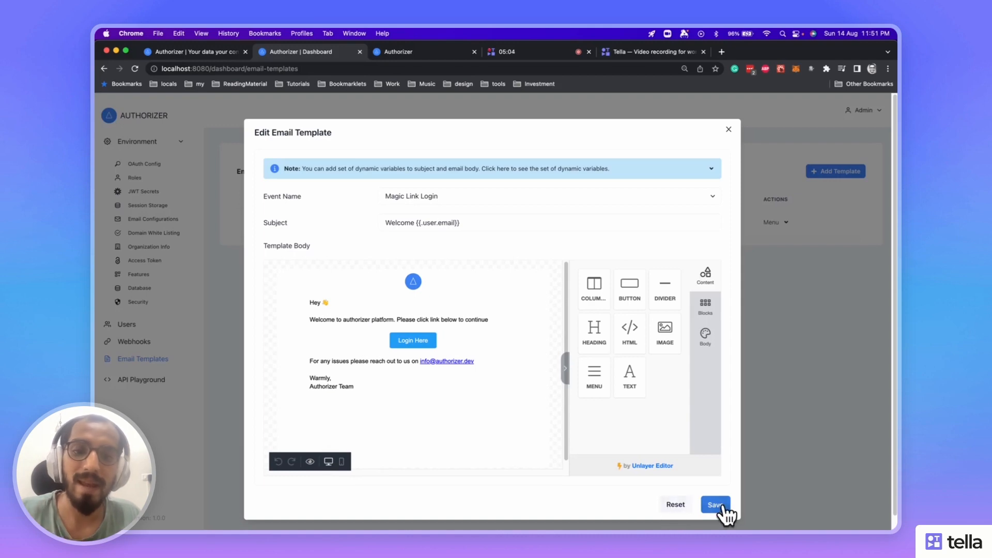
left_click(715, 504)
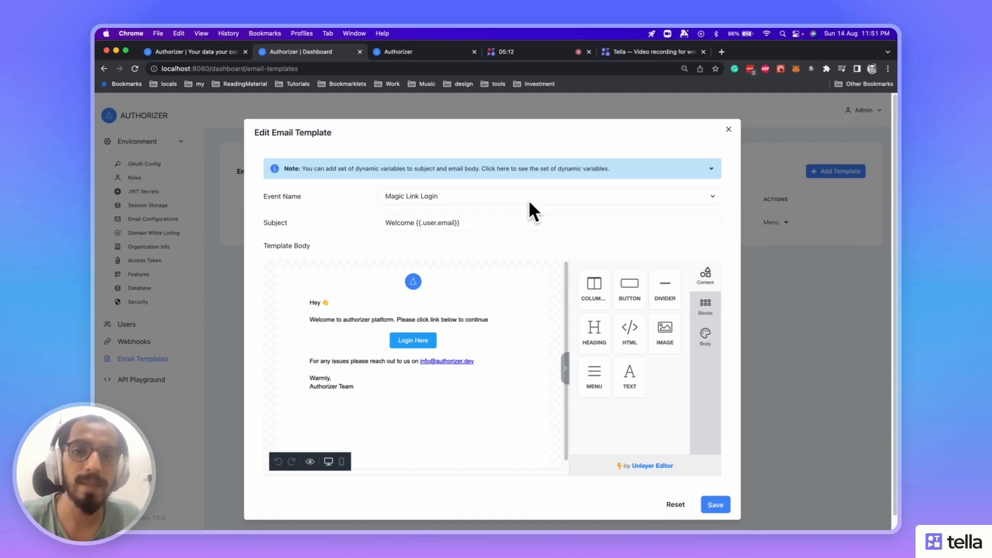
left_click(548, 195)
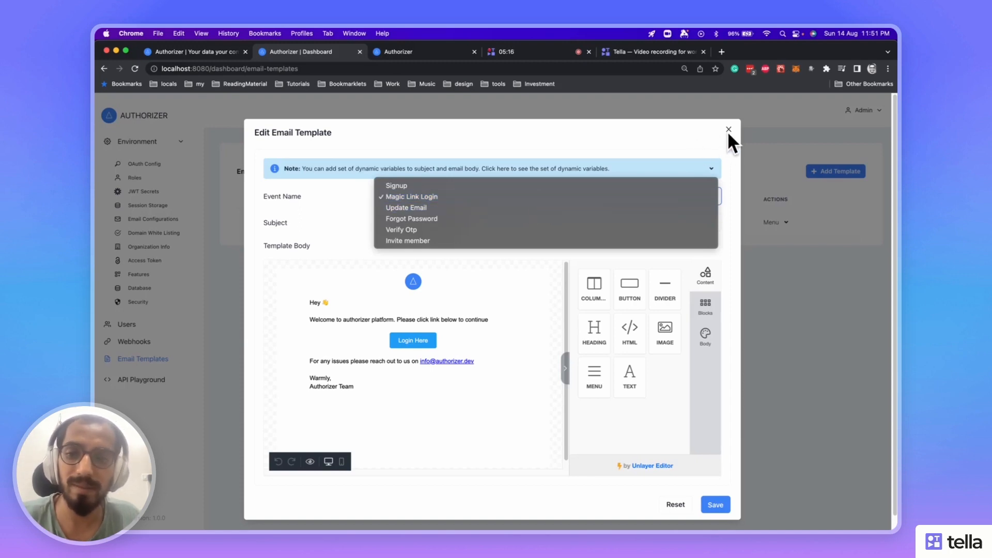
left_click(728, 130)
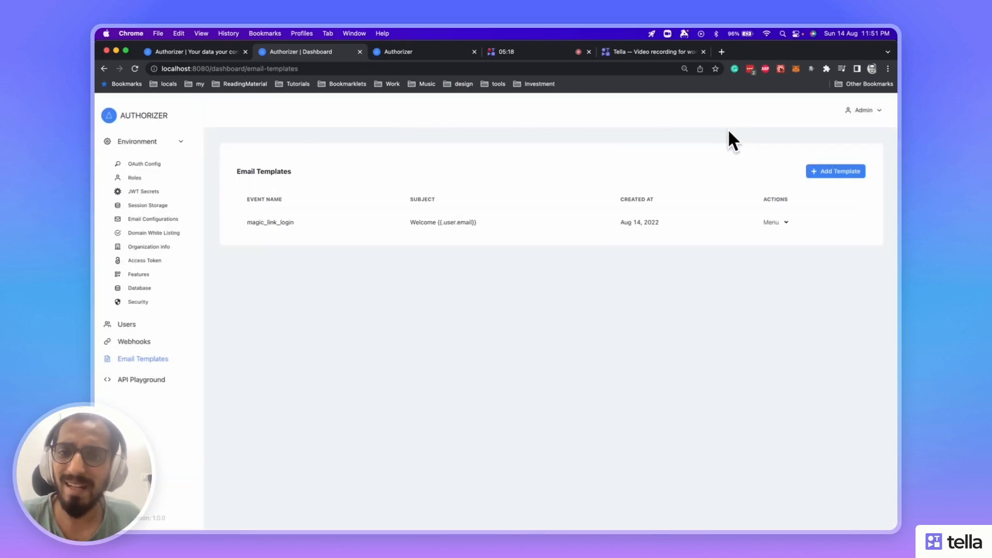
mouse_move(453, 83)
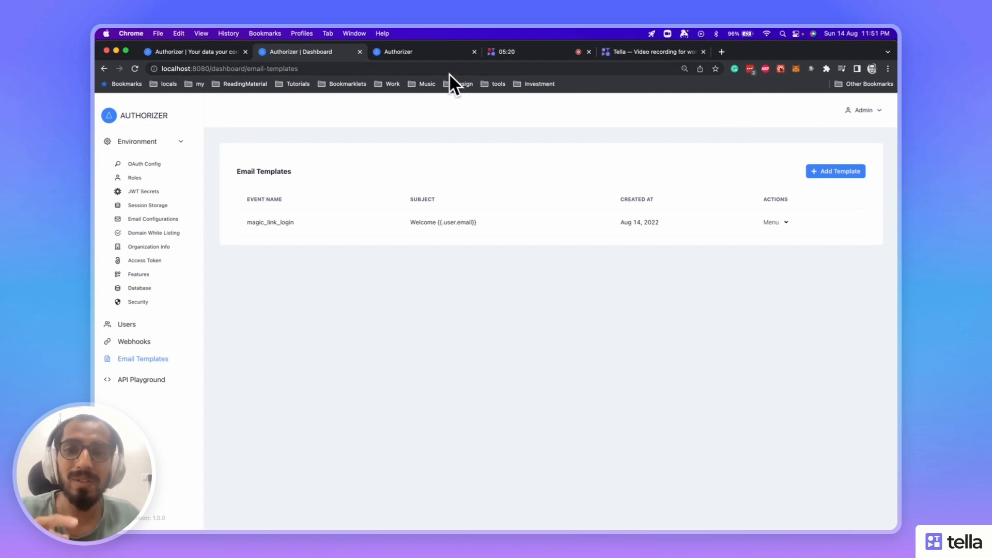